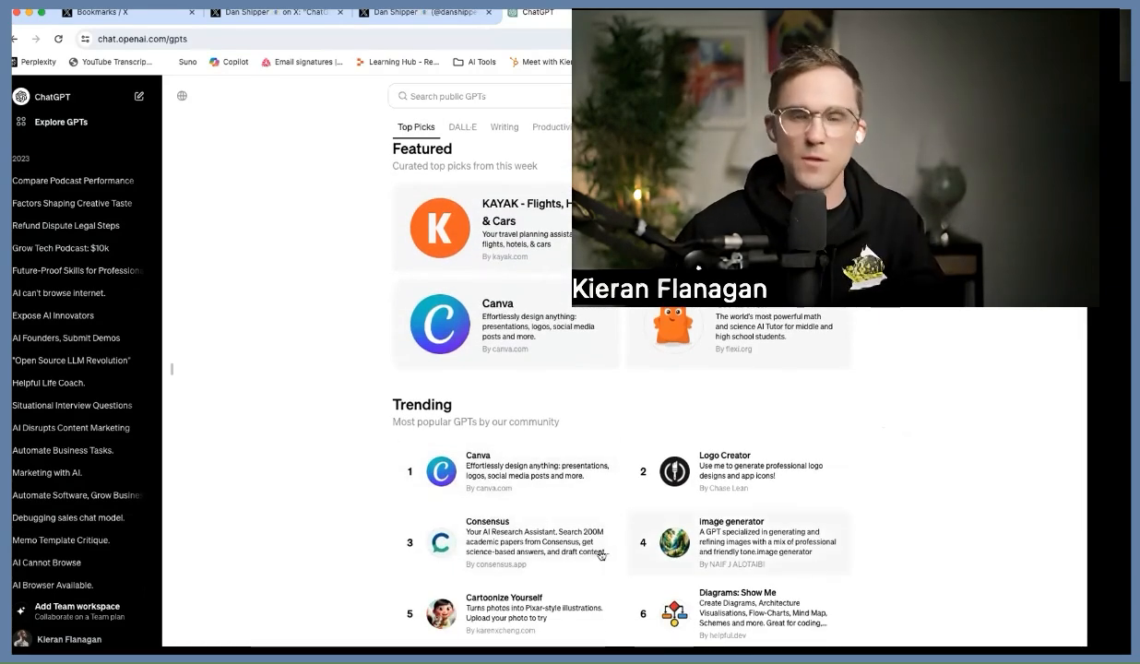
Step: Start a Quotes GPT chat with the suggestion 'Create an image of a quote about hope'
scroll(down, 3)
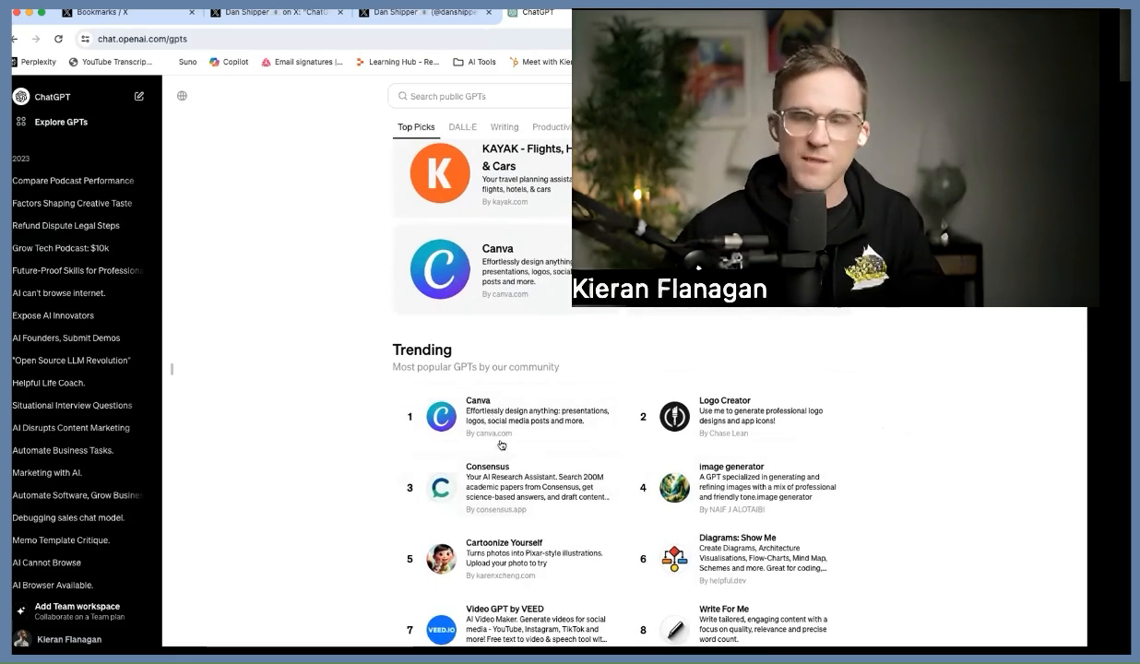
scroll(down, 3)
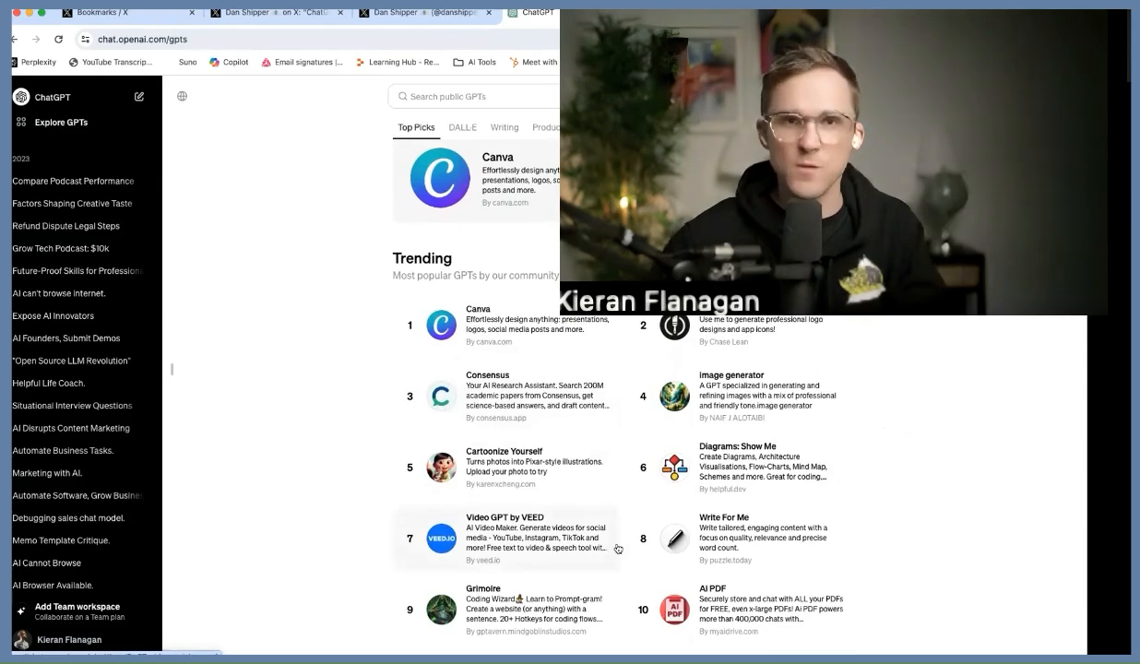
scroll(down, 3)
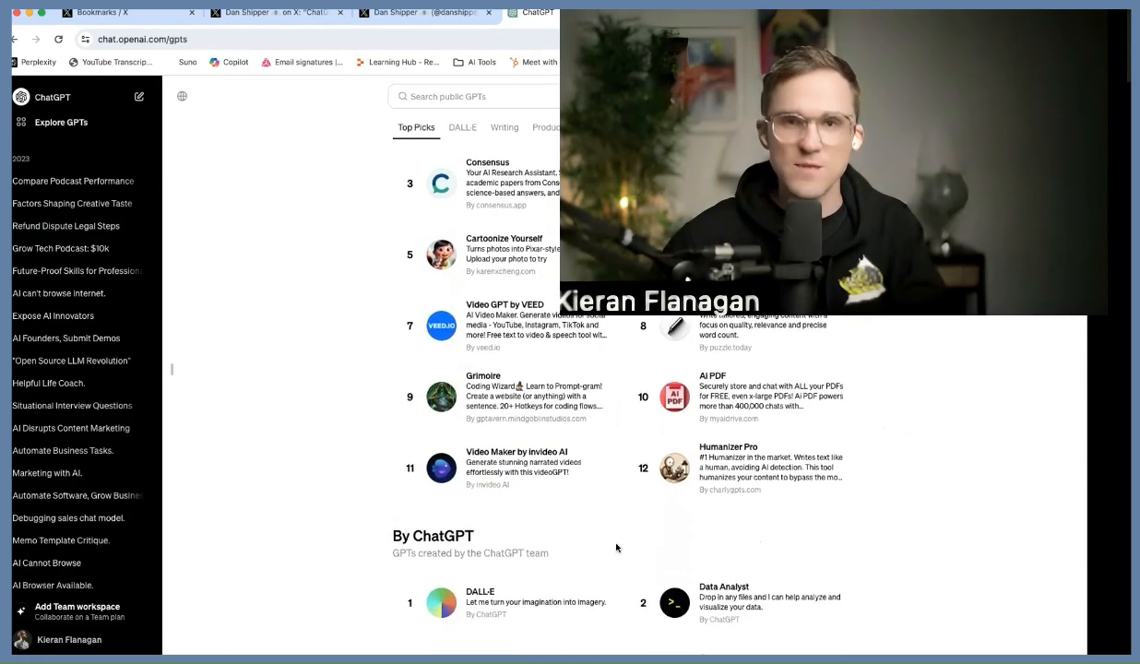
scroll(down, 3)
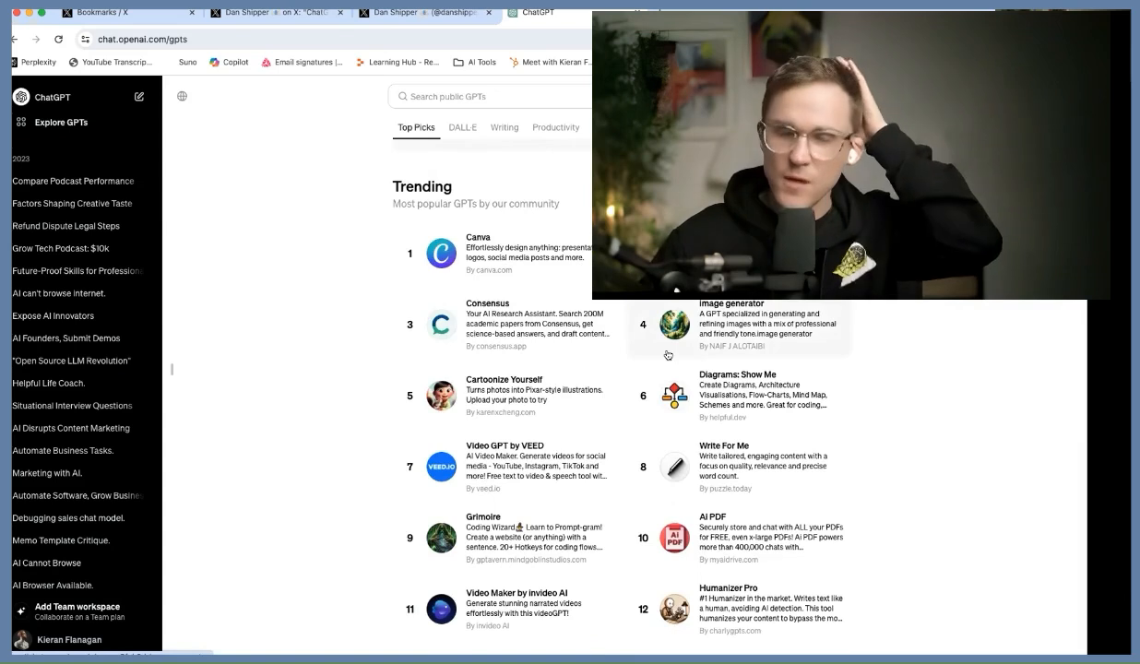
scroll(down, 3)
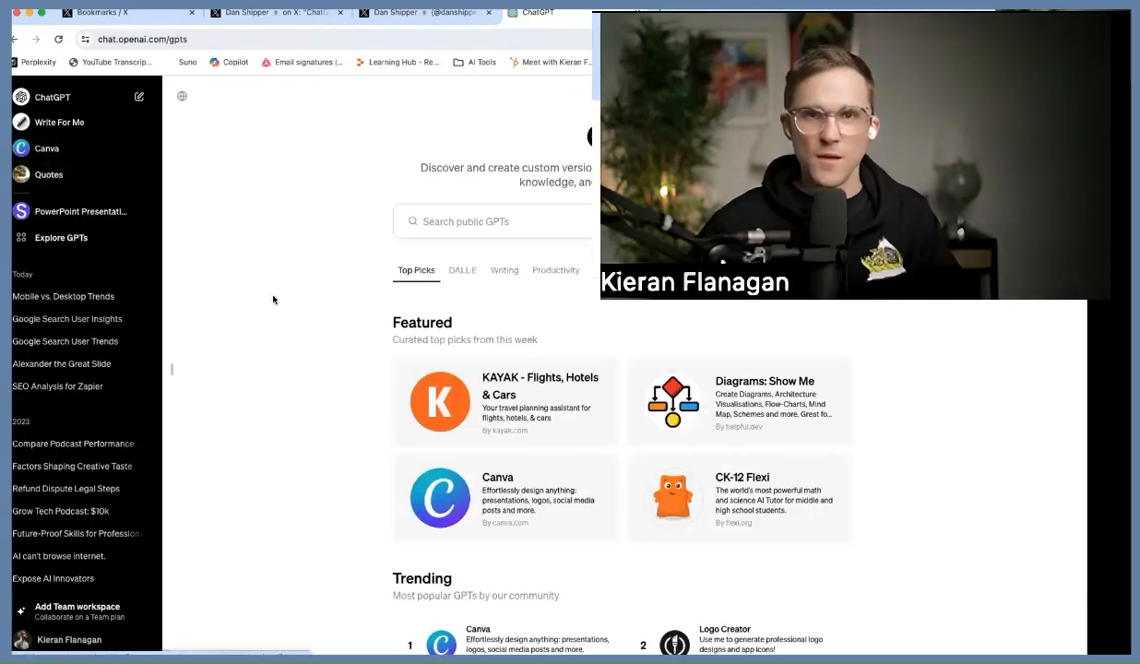
mouse_move(52, 183)
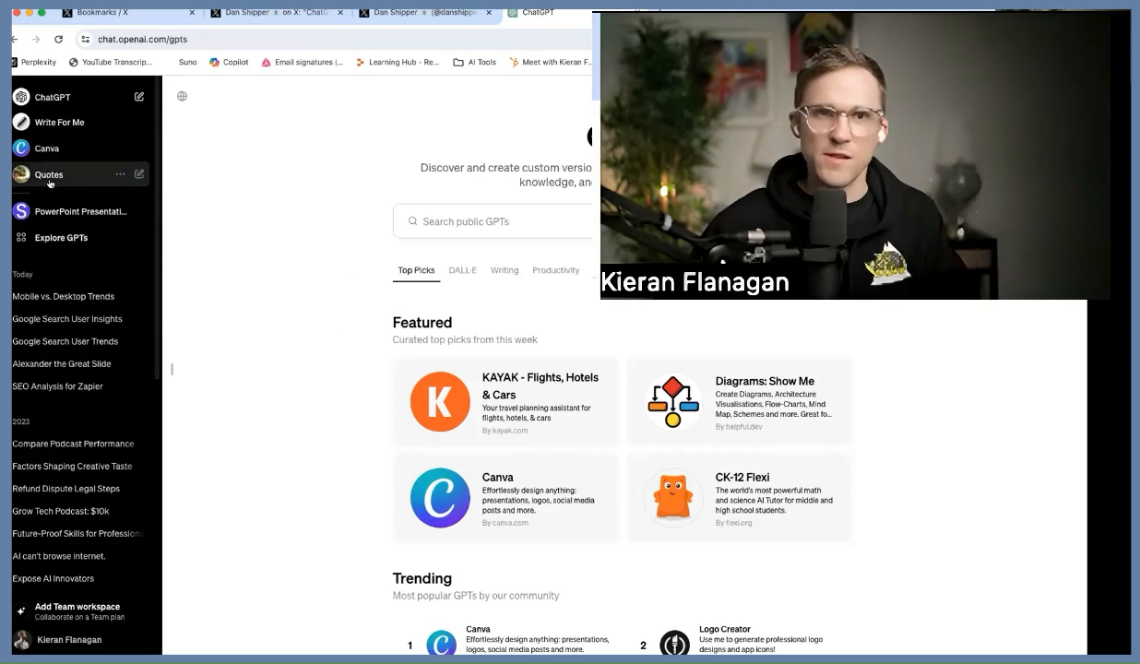
click(48, 173)
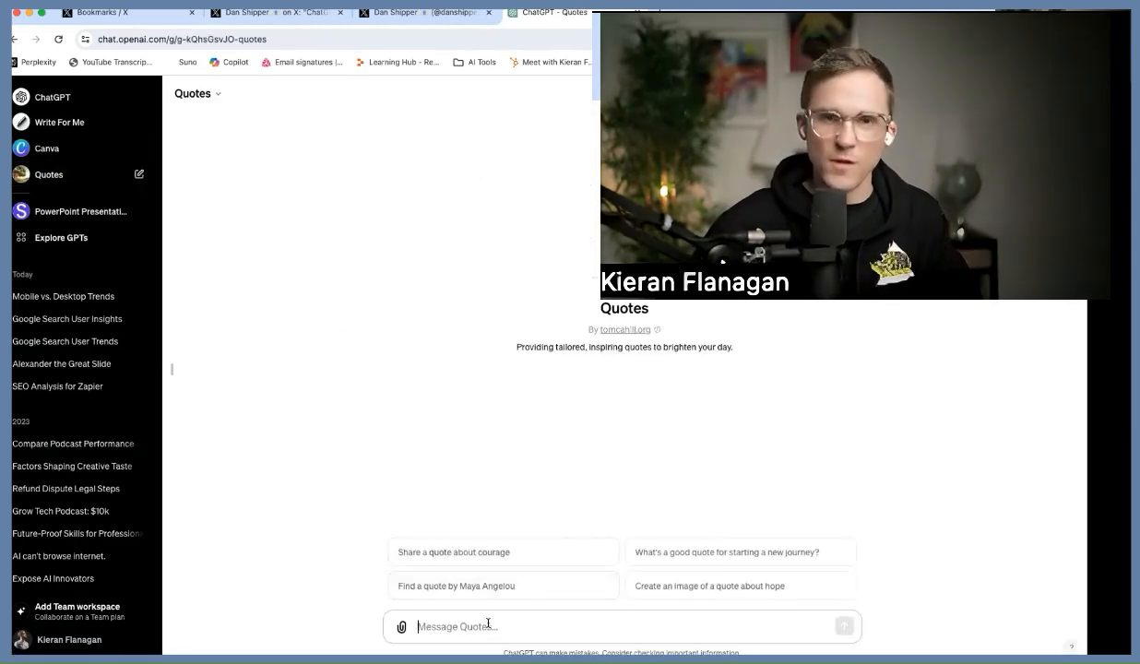
text(Get)
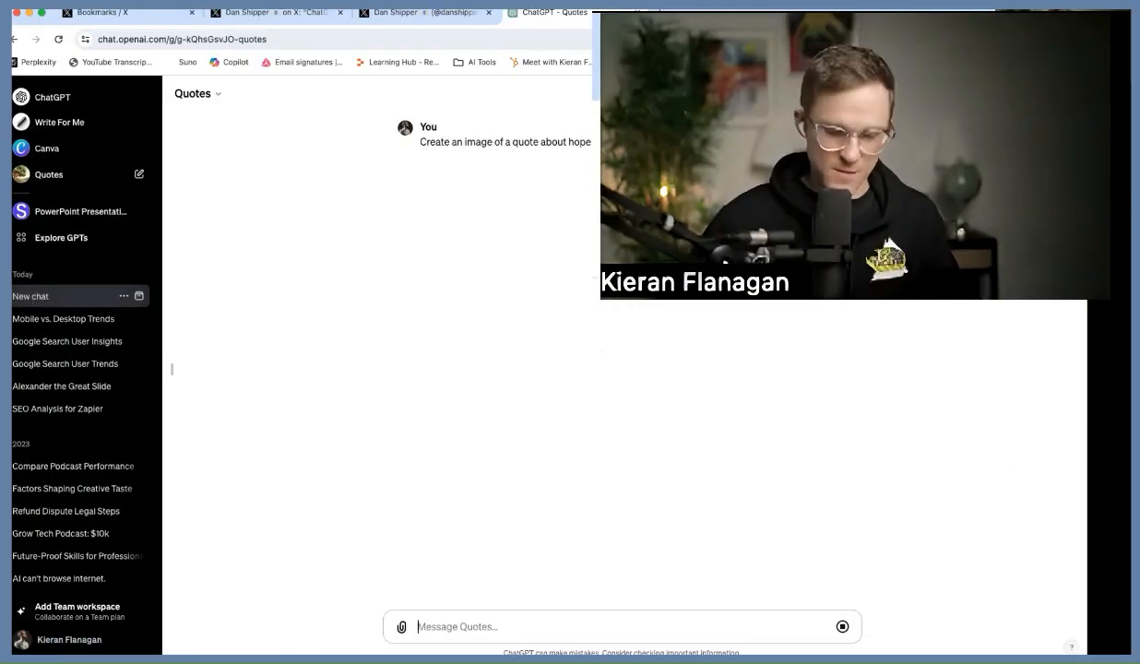
click(841, 627)
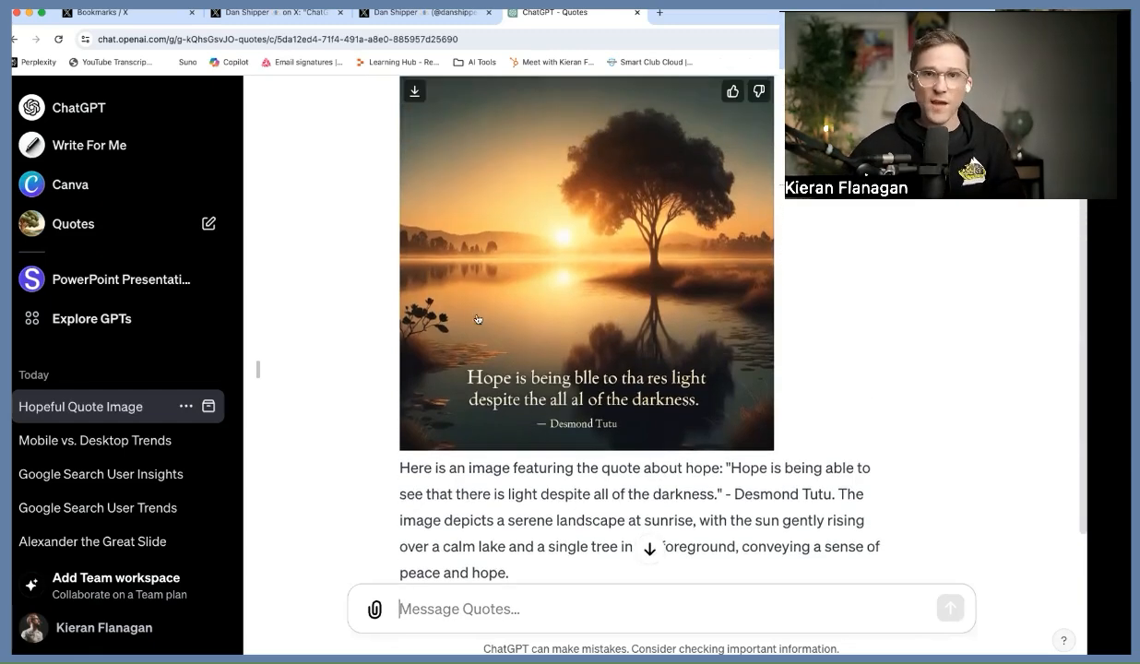
mouse_move(531, 398)
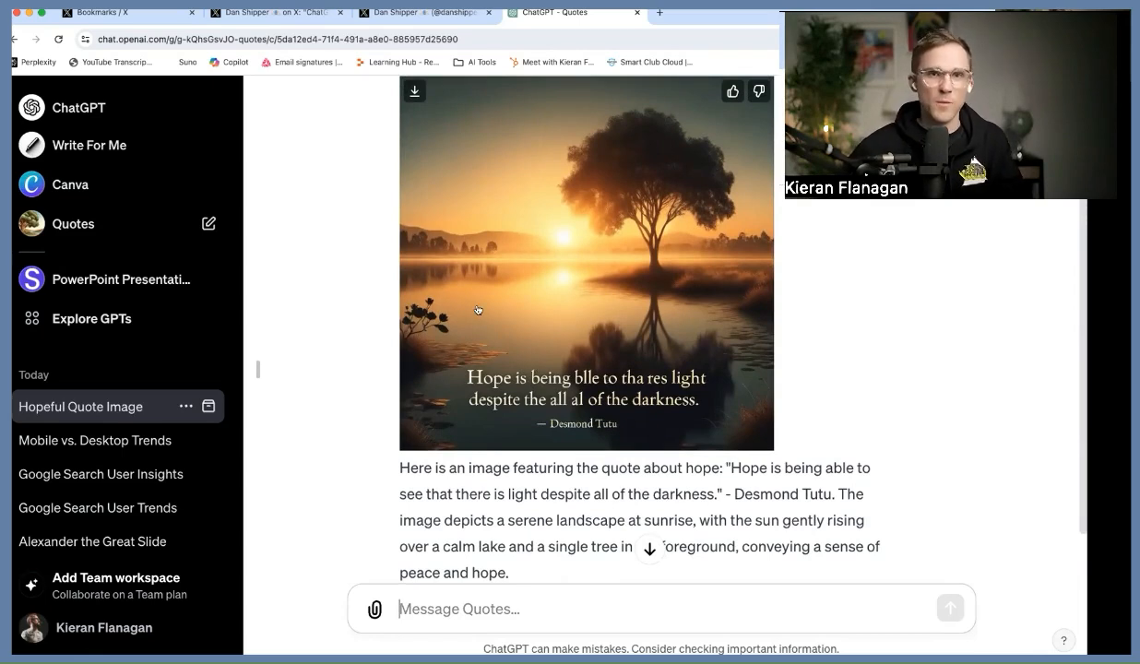
mouse_move(472, 286)
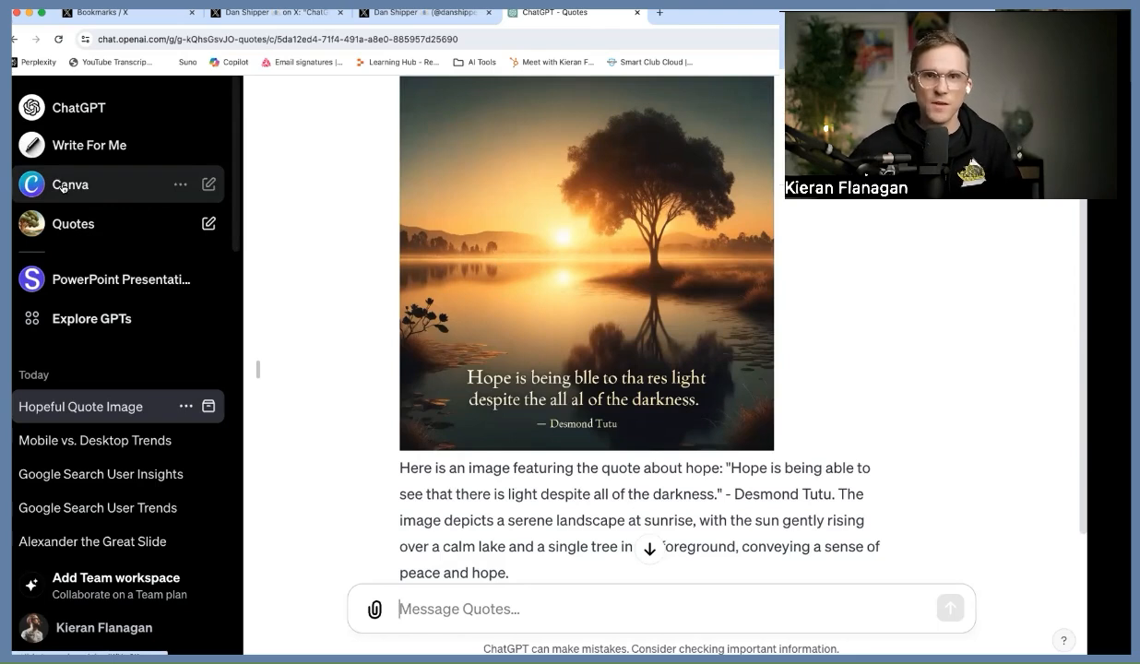
Step: Ask the Canva GPT to create a slide that helps marketers feel hopeful about AI
click(70, 184)
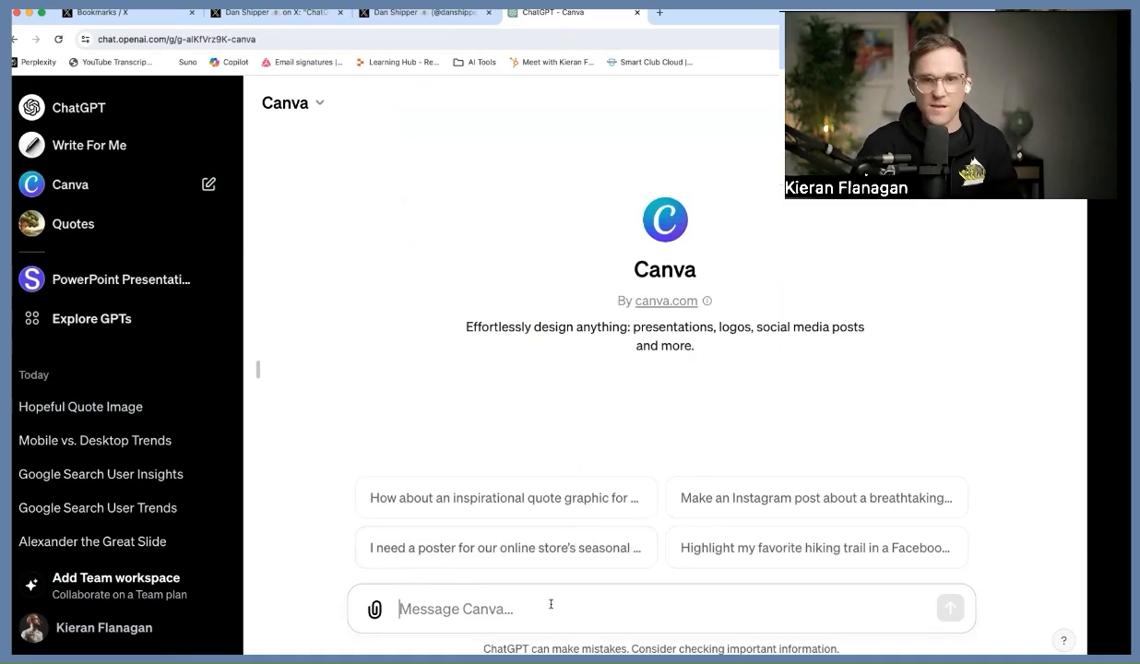
text(Create a slide to)
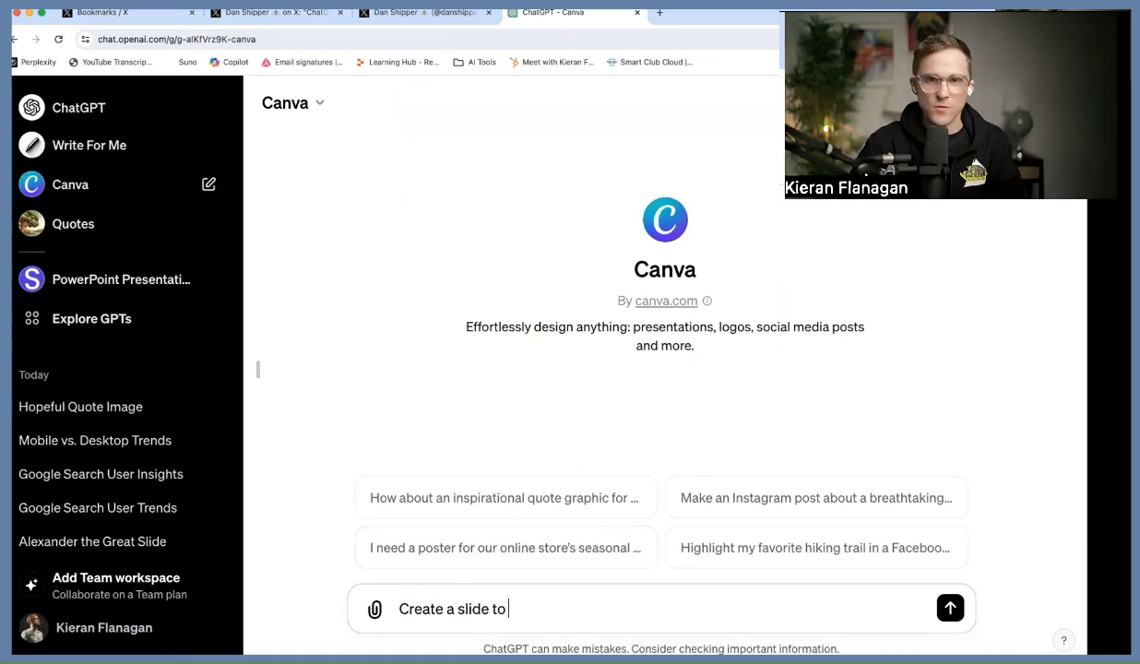
text(help marketers feel hopeful)
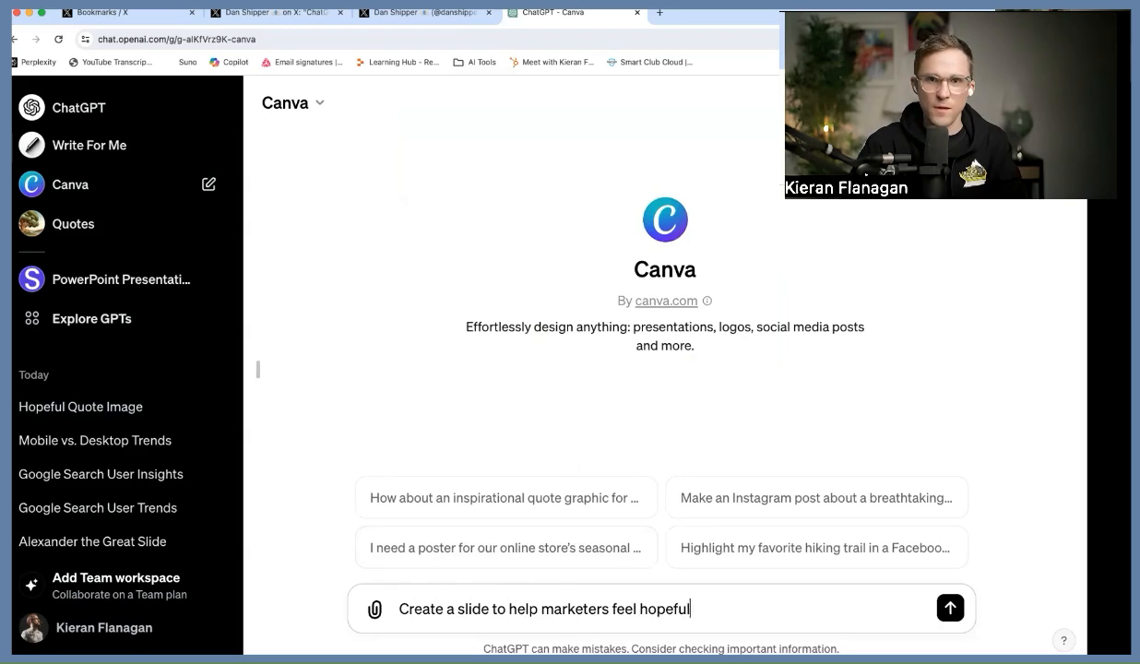
click(950, 608)
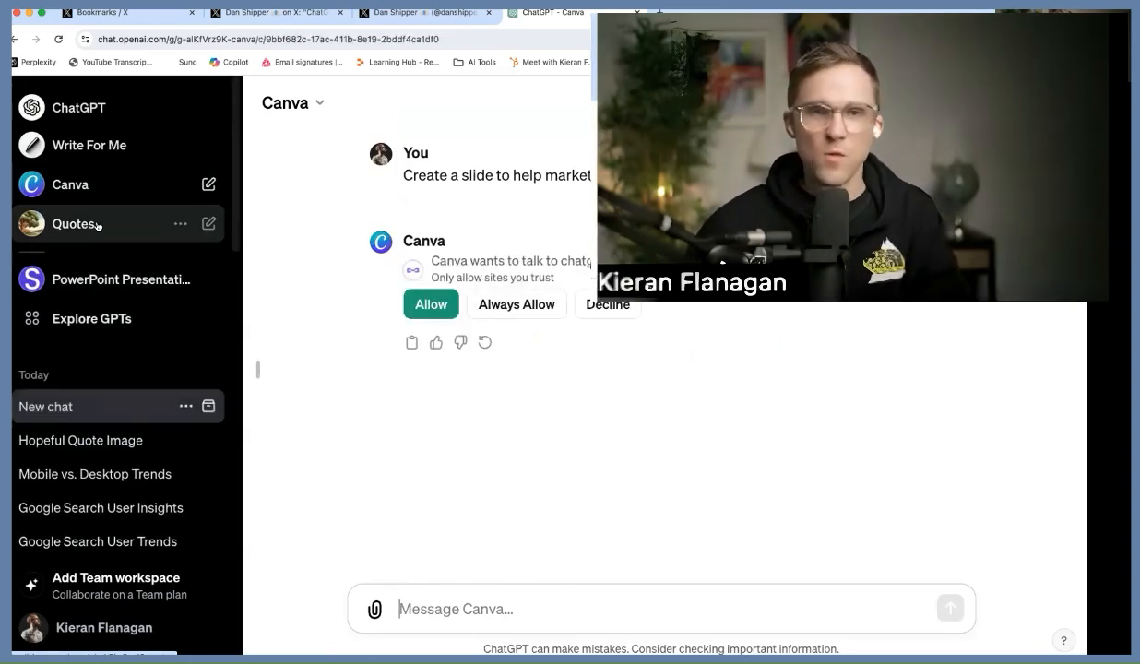
Step: Allow Canva GPT to connect to its service and view the returned slide design
click(429, 304)
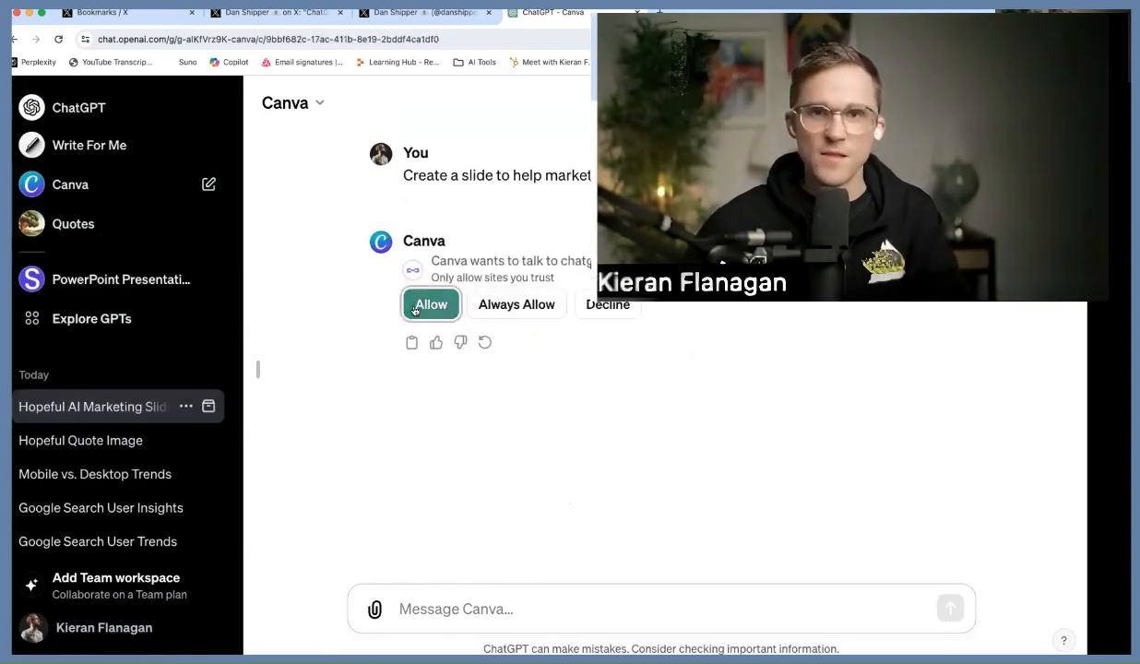
click(432, 305)
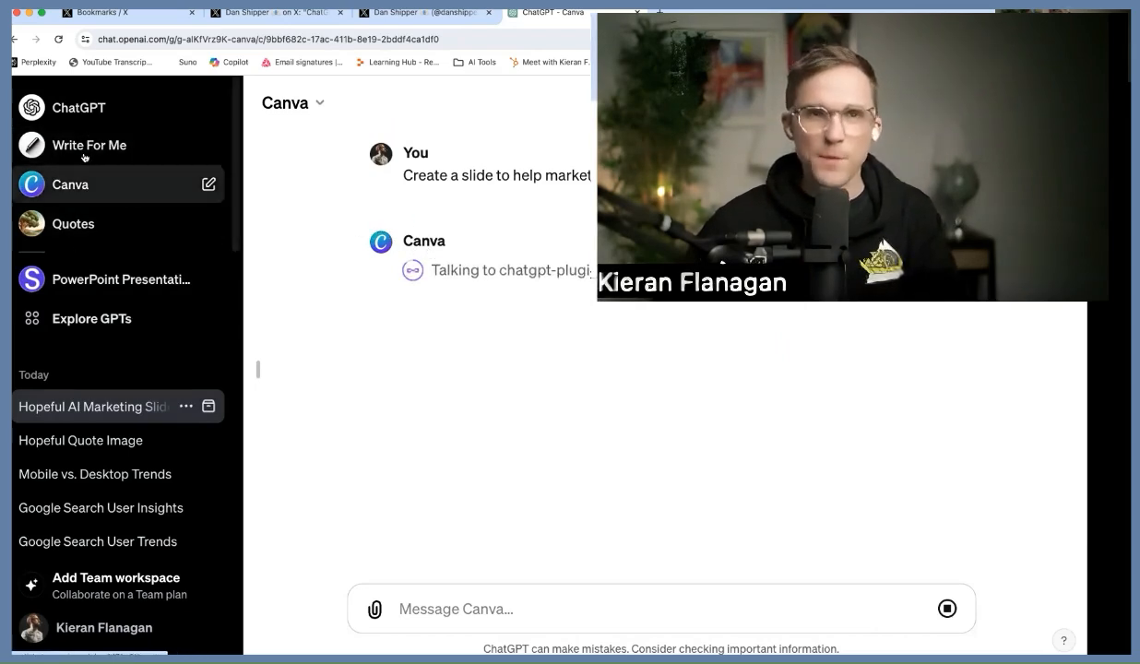
mouse_move(73, 223)
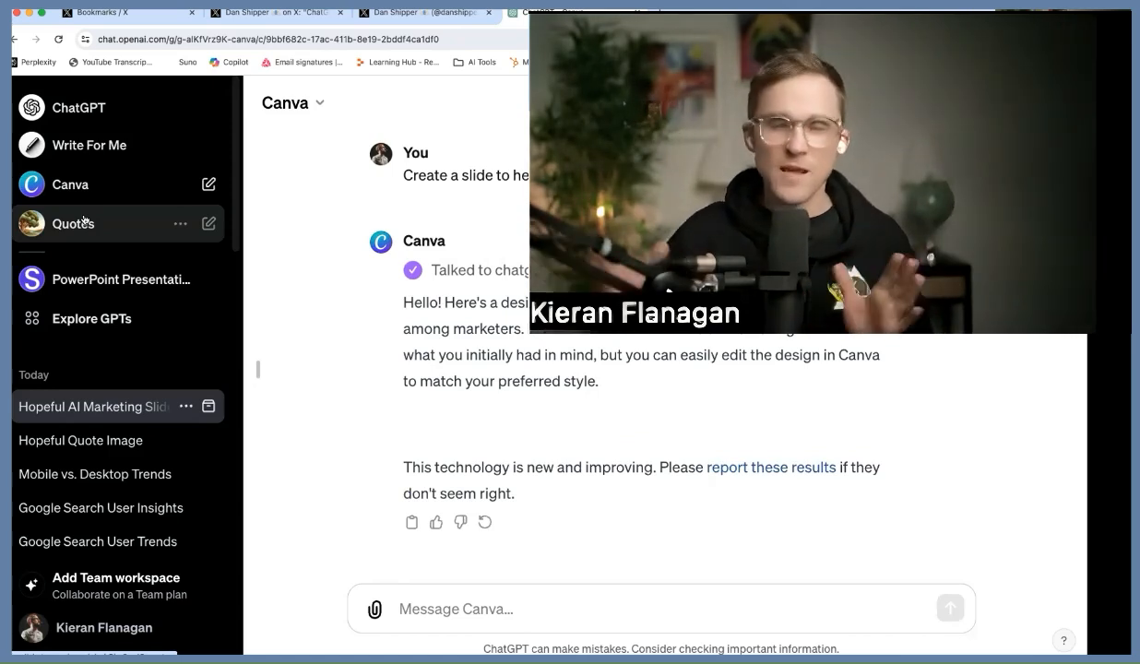
scroll(down, 3)
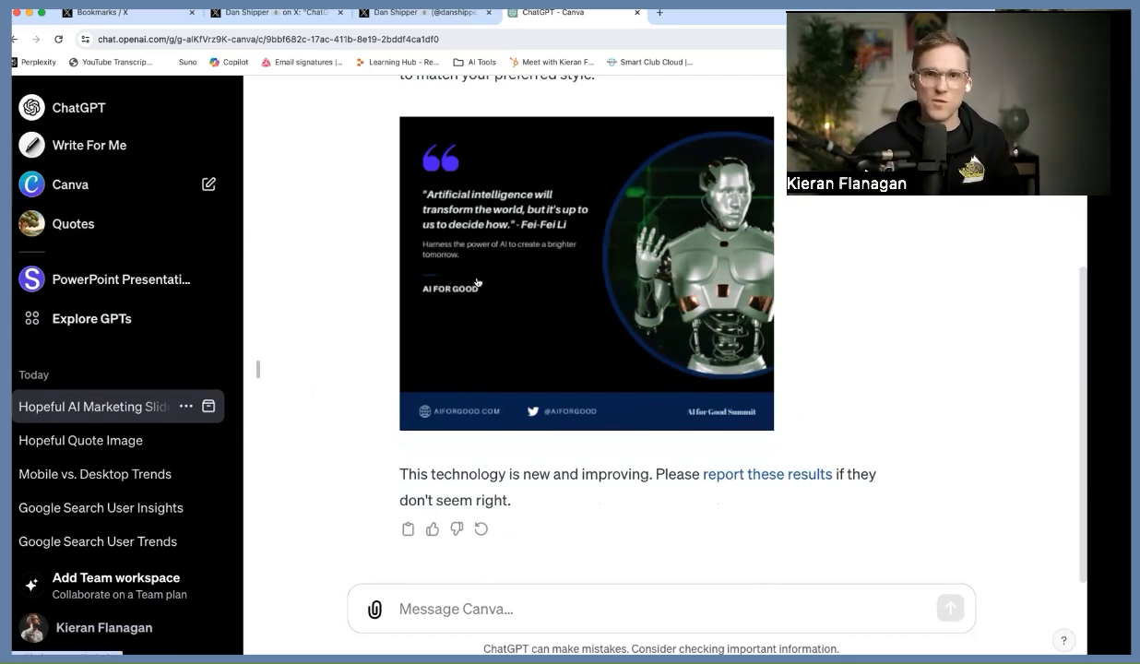
mouse_move(550, 245)
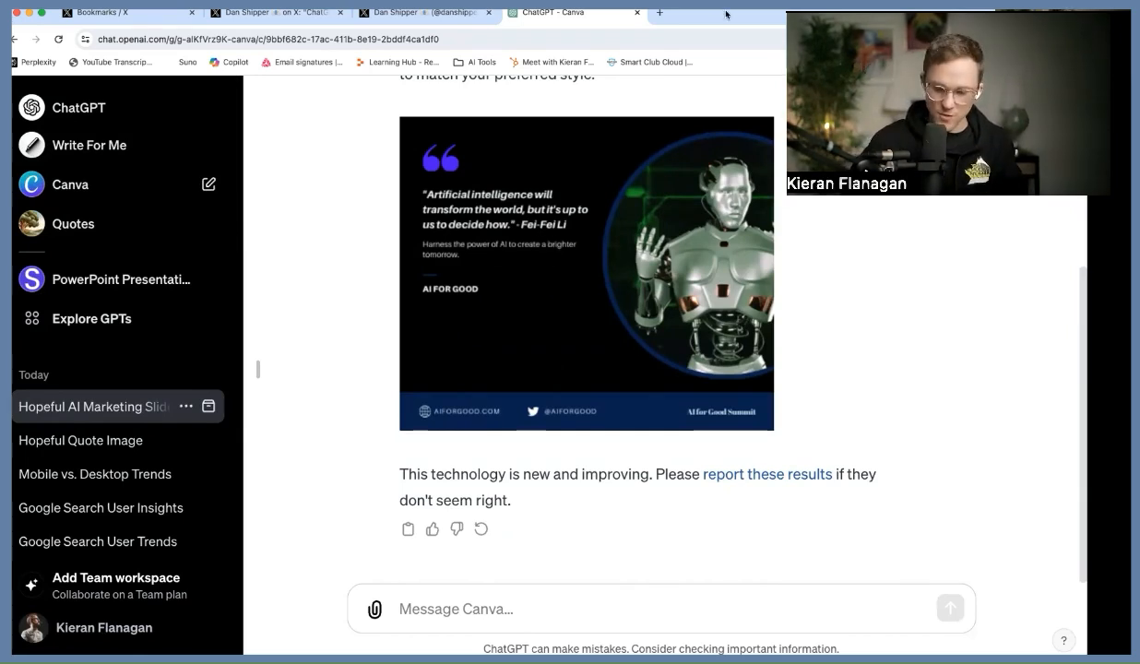
scroll(down, 3)
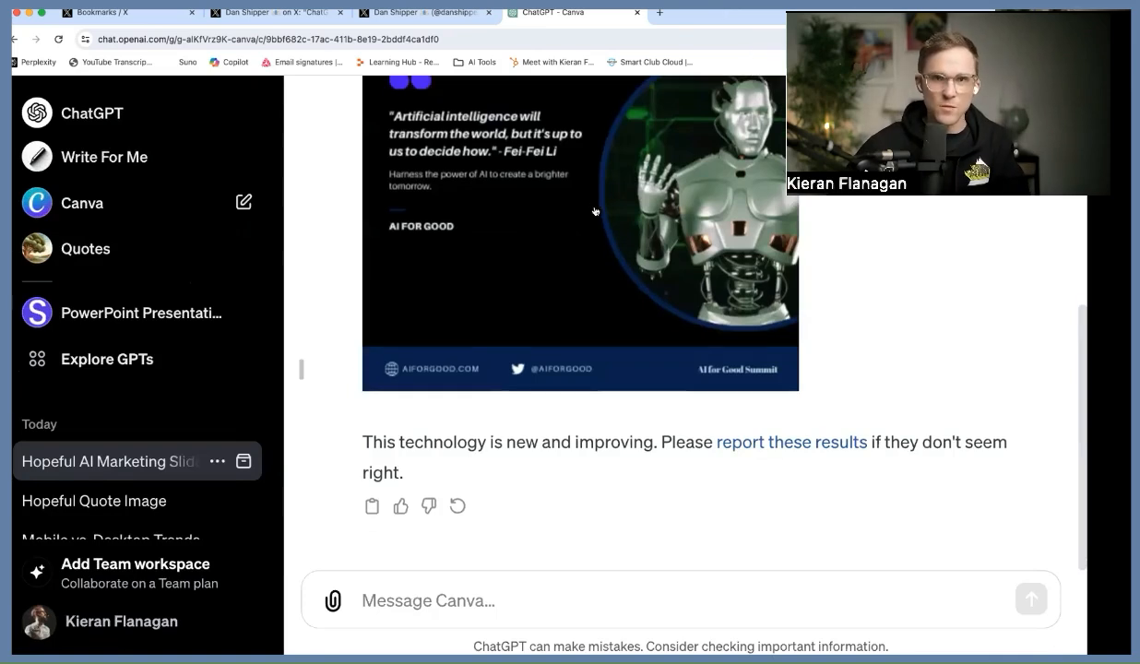
scroll(up, 3)
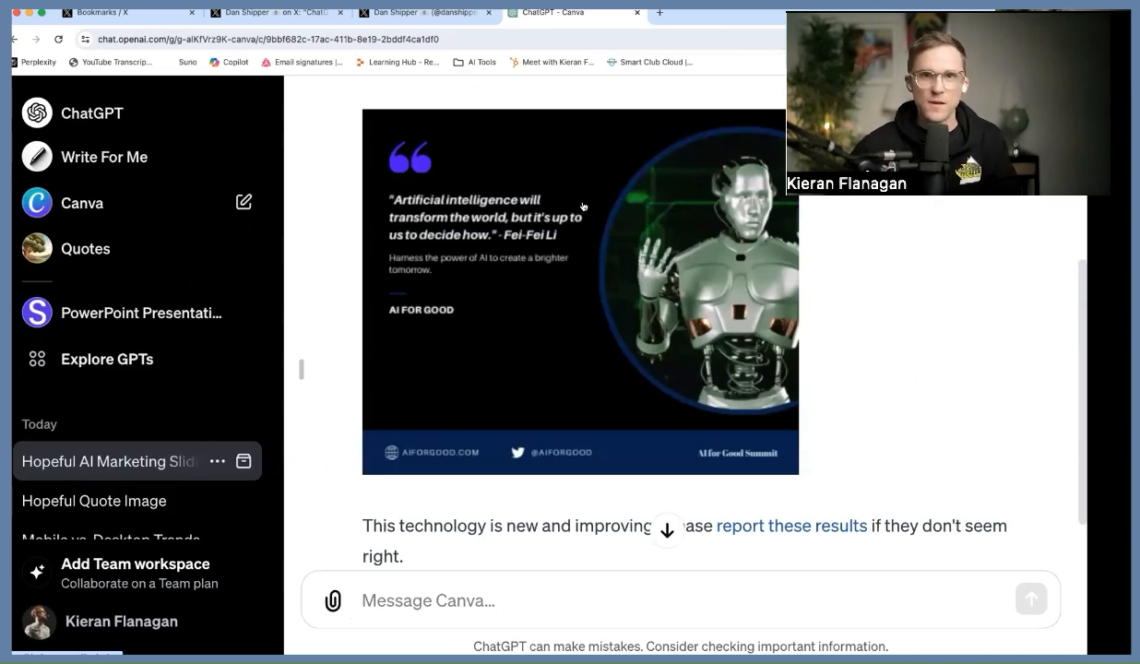
mouse_move(553, 196)
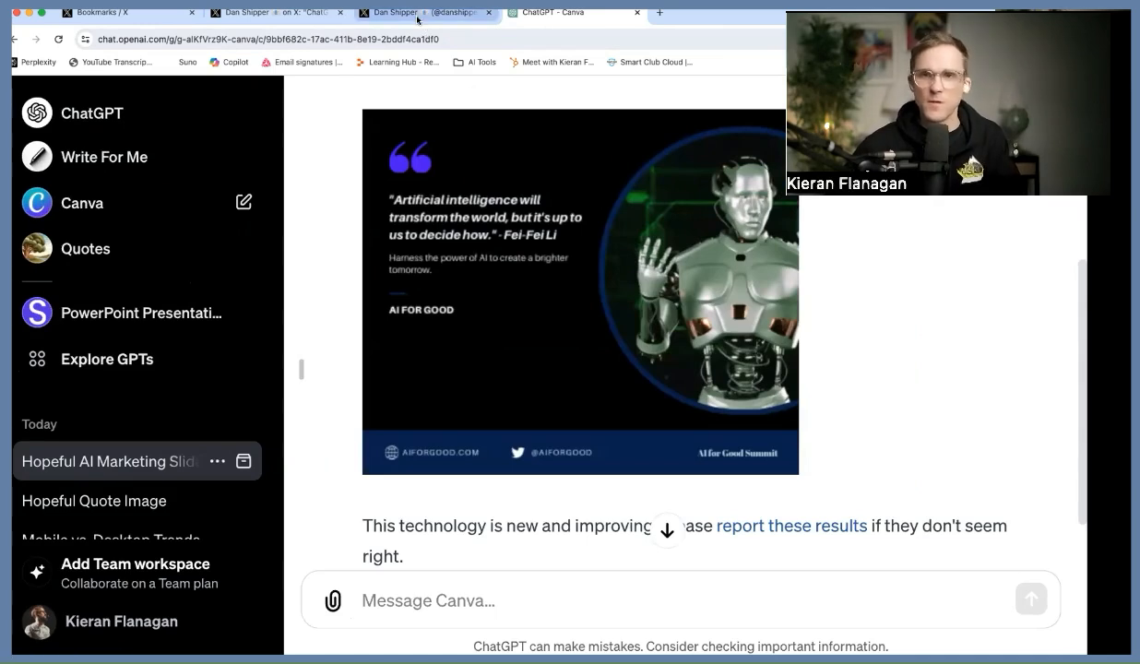
Step: Switch to the browser tab playing the recorded GPT-4 demo video
click(425, 11)
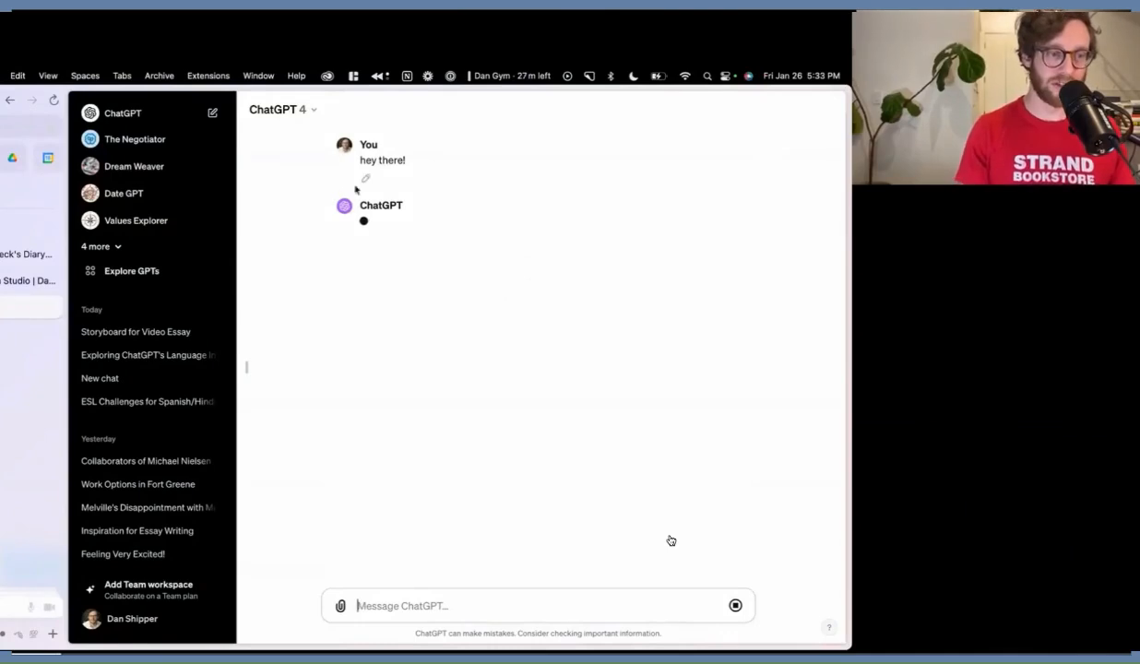
mouse_move(441, 332)
text(here's a journal)
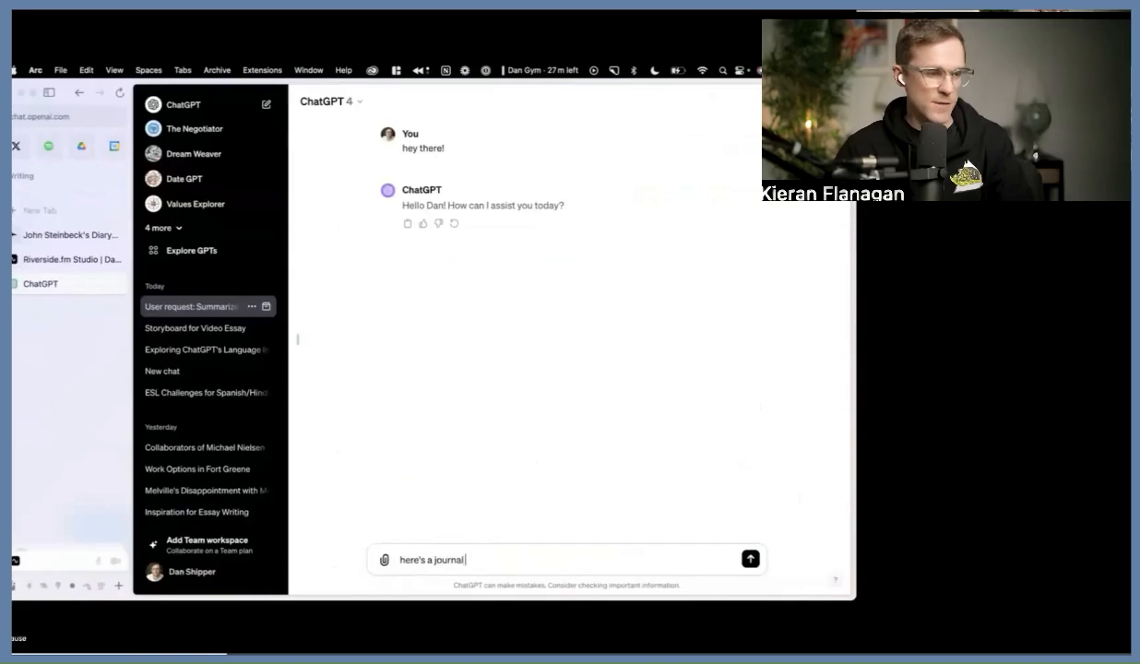
Step: Post 'here's a journal entry' with the pasted diary text and read the writing advice reply
text(entry)
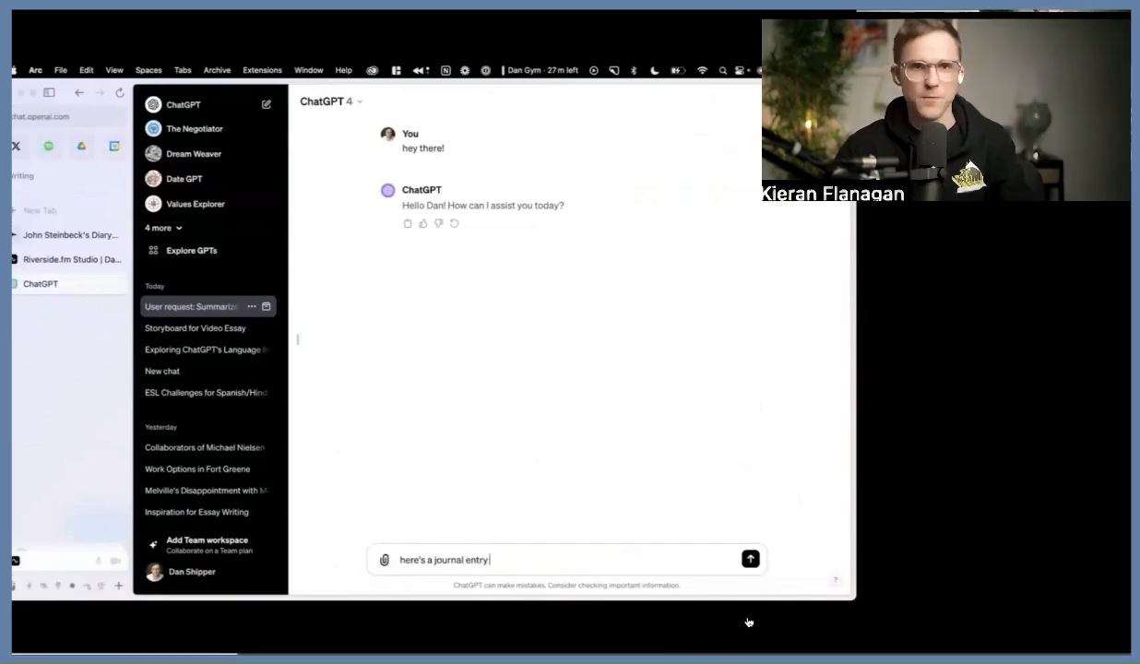
click(749, 559)
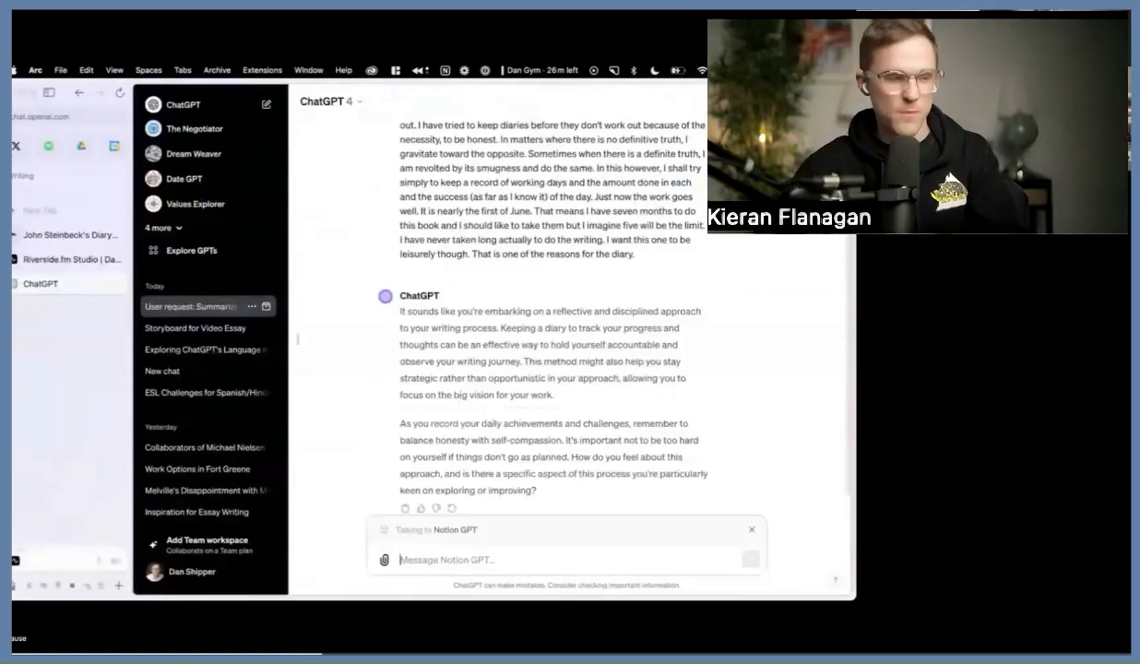
scroll(down, 3)
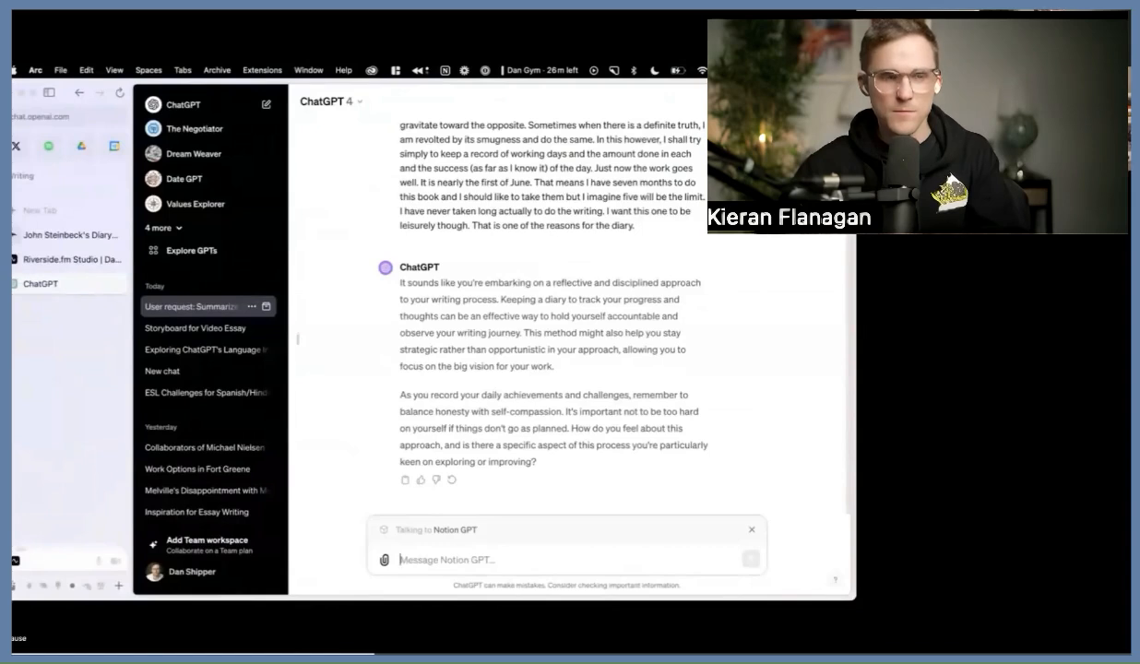
Step: Draft 'hey can you summarize the journal entry above' to Notion GPT
text(hey can you)
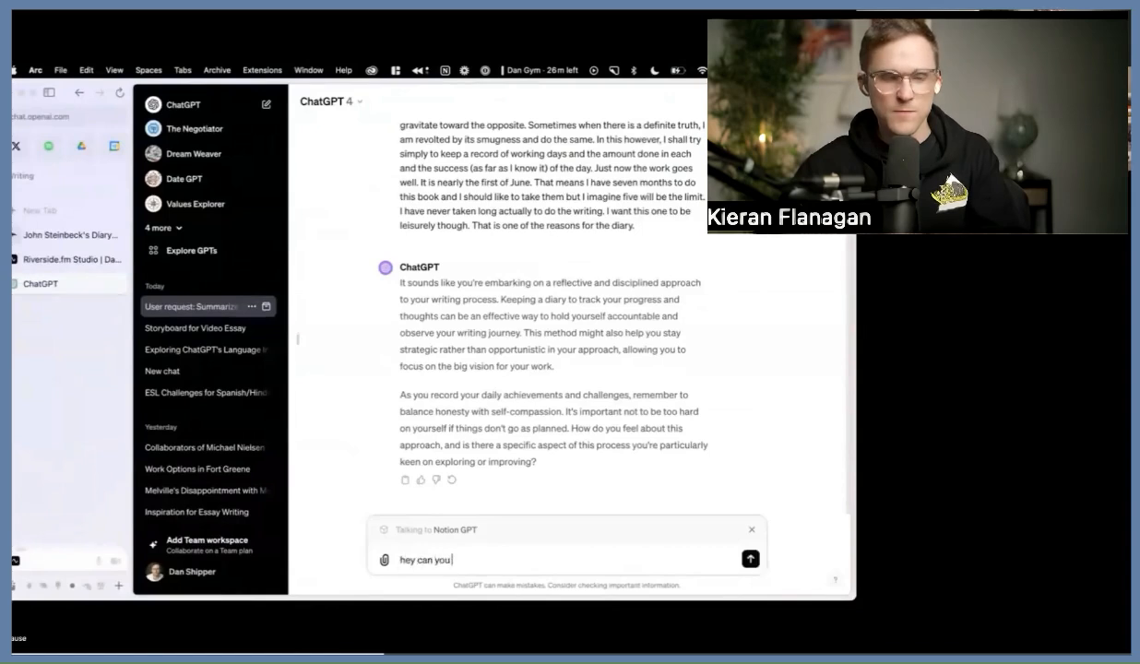
text(summarize the)
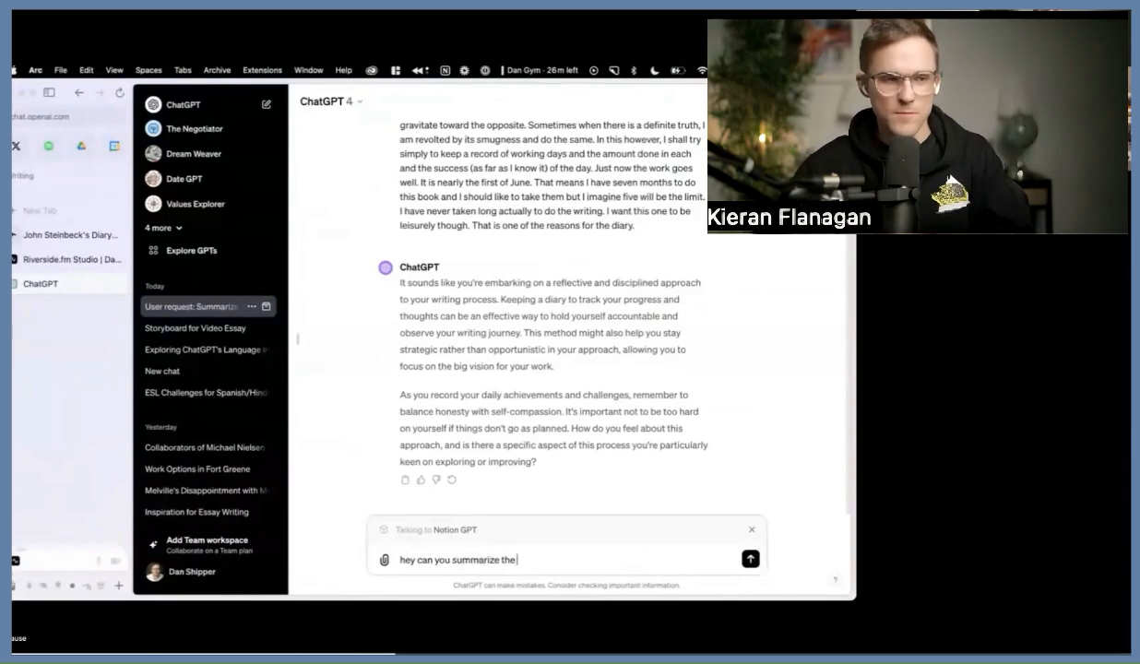
text(journal entry above)
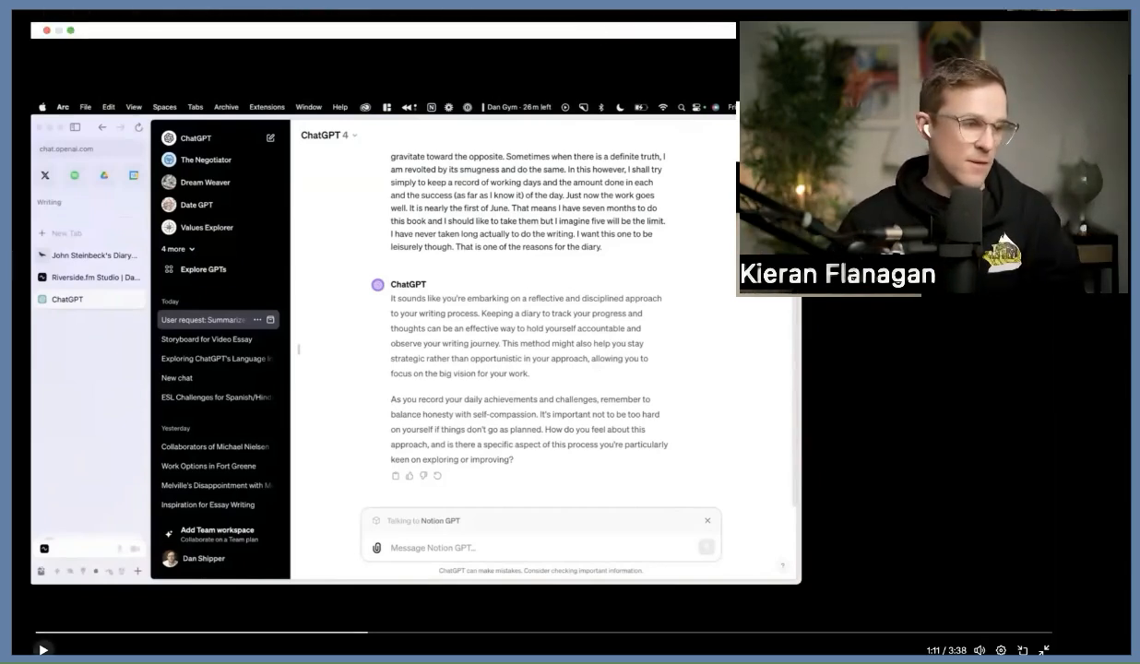
Step: Begin a new message to Notion GPT starting with 'hey'
text(hey)
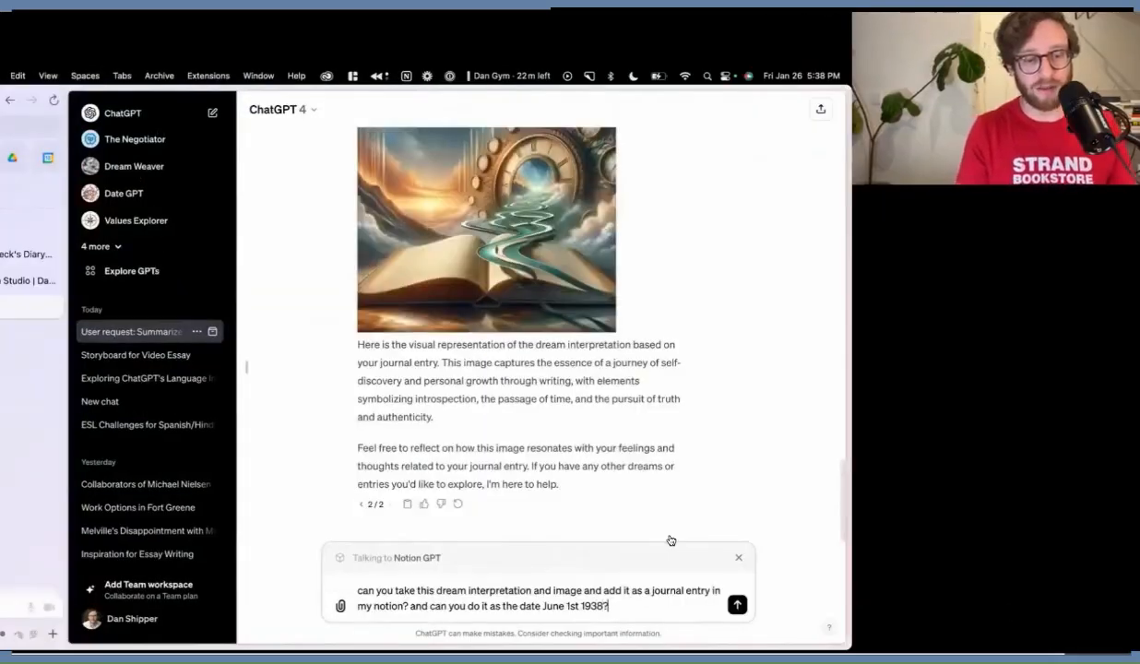
Step: Send the request for Notion GPT to save the dream interpretation as a June 1, 1938 journal entry
click(738, 605)
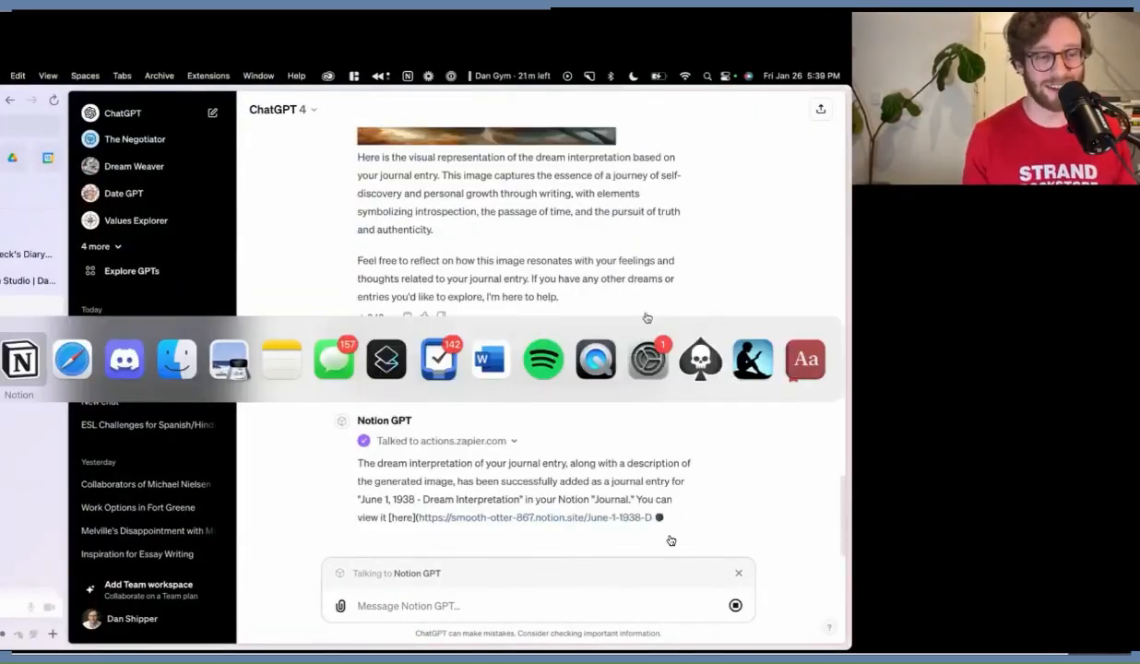